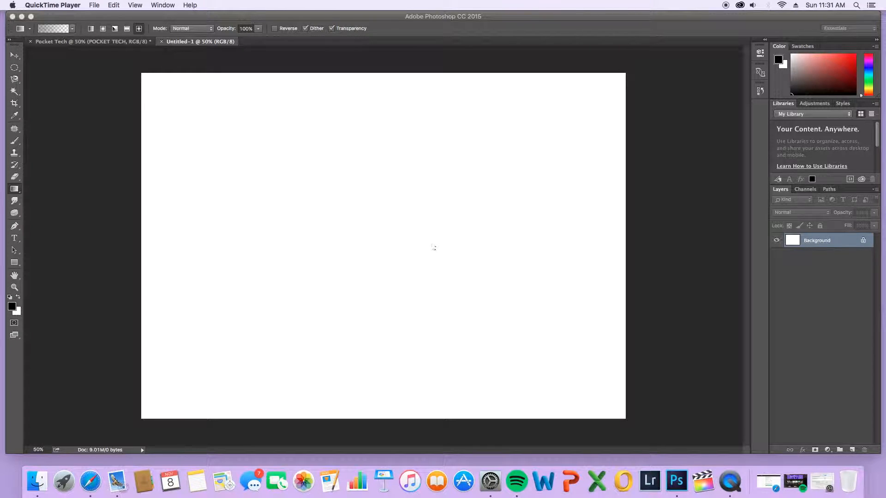
mouse_move(432, 245)
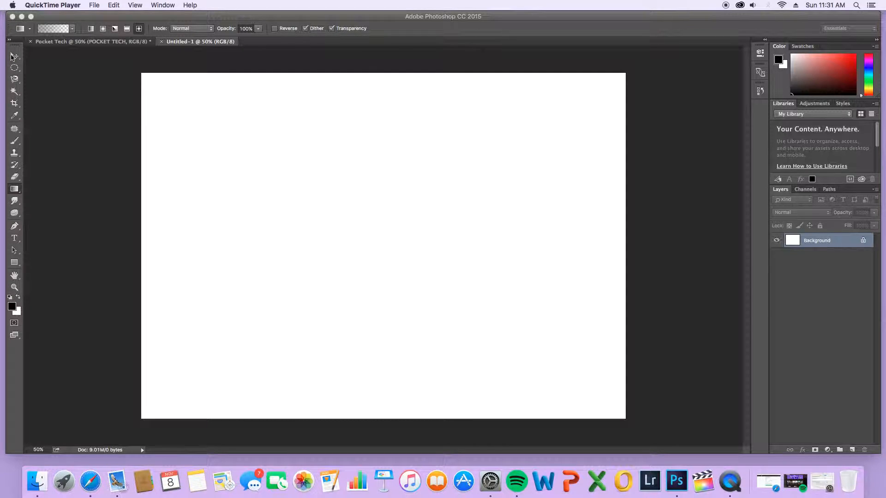
Activate the Elliptical Marquee Tool from the marquee flyout with a 50 px feather.
click(14, 55)
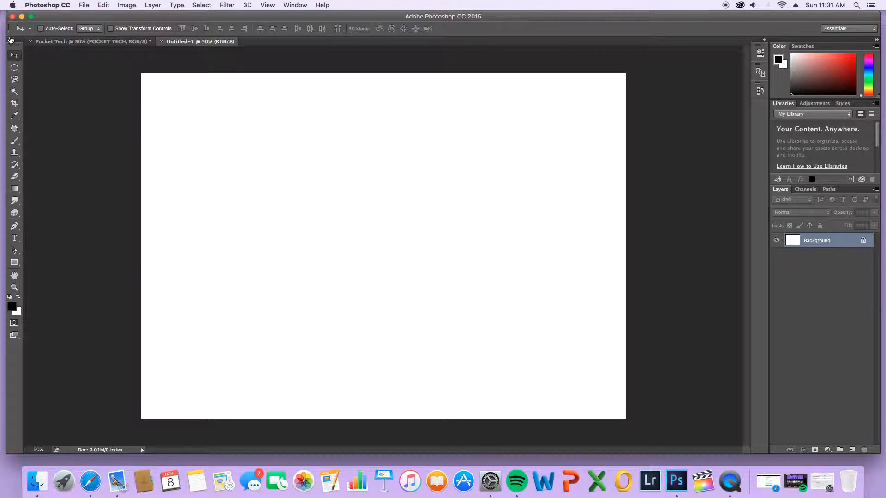
mouse_move(316, 237)
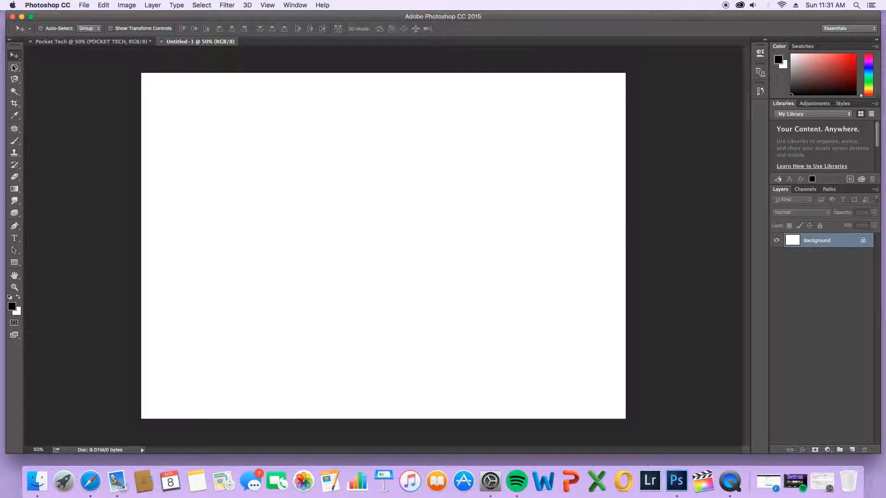
click(14, 67)
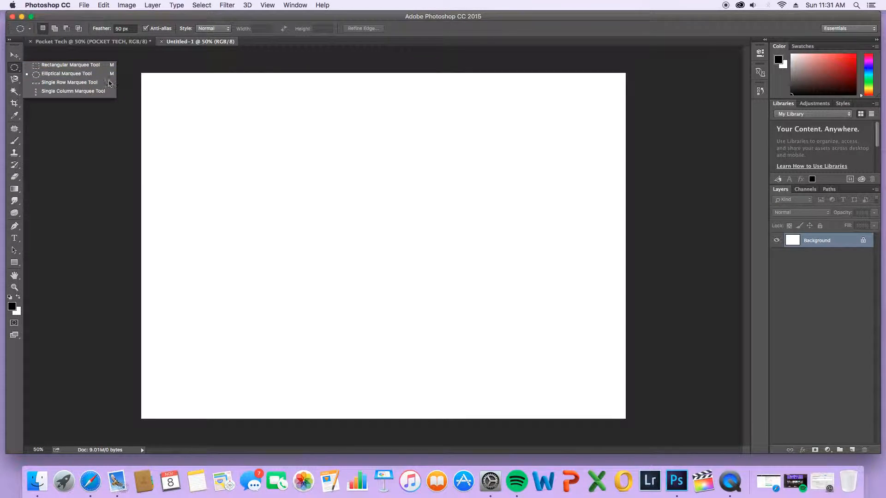
mouse_move(69, 57)
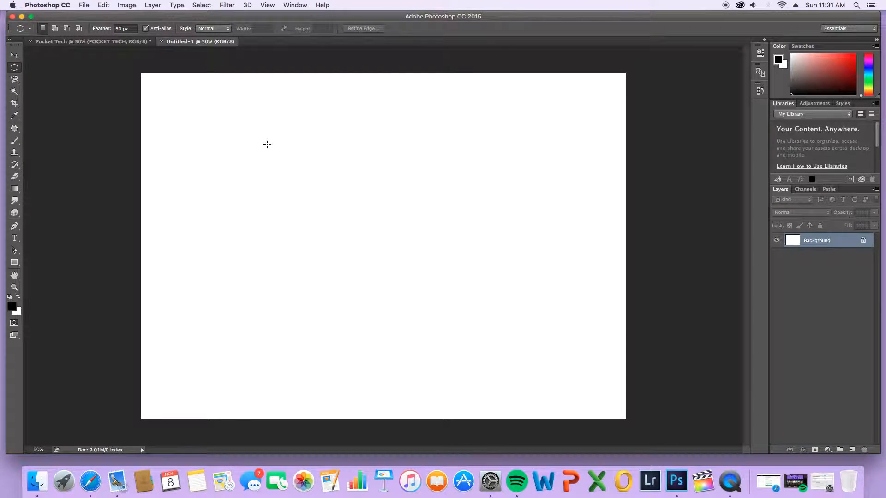
Fill an elliptical selection with soft green brush paint, then set the marquee feather to 1 px.
drag(271, 158, 421, 285)
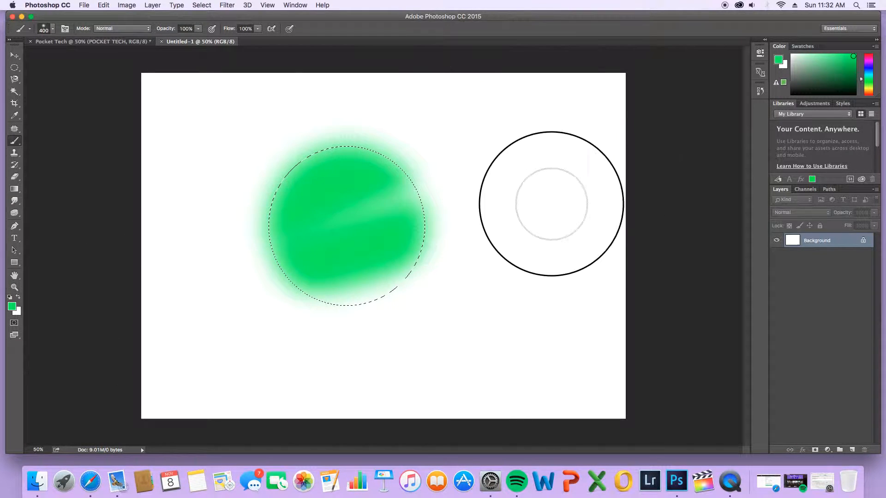
drag(551, 203, 264, 260)
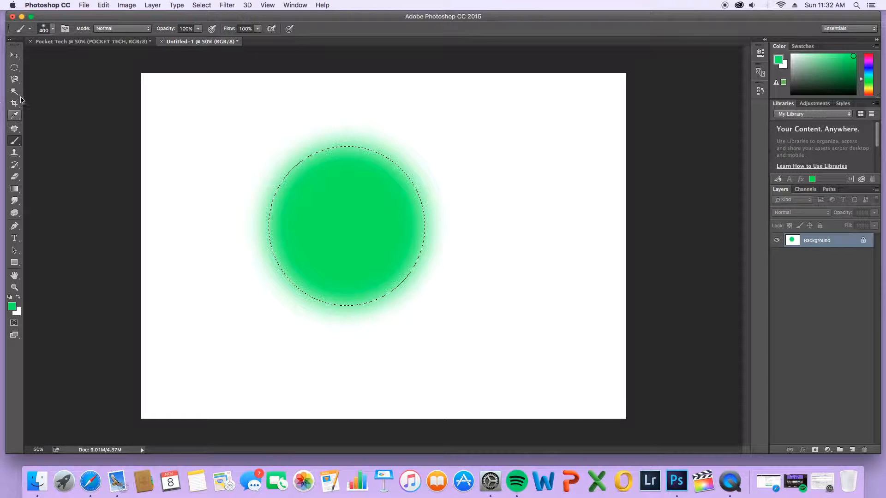
click(14, 67)
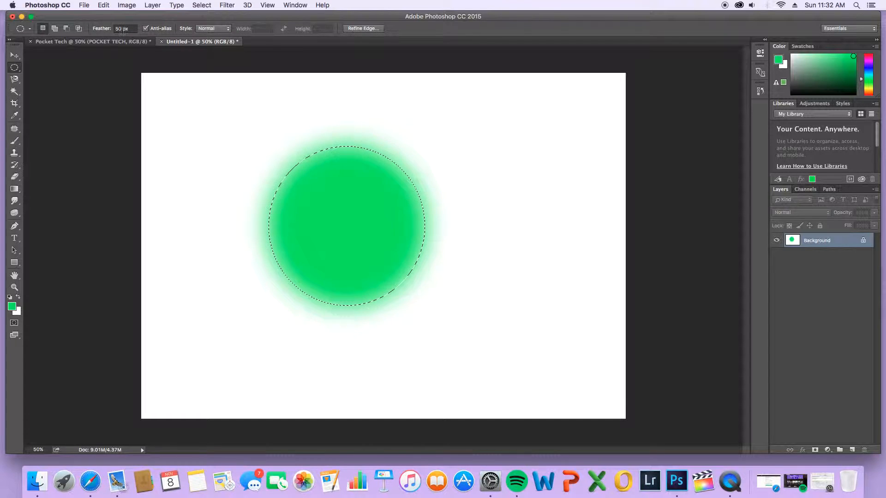
click(124, 28)
text(1)
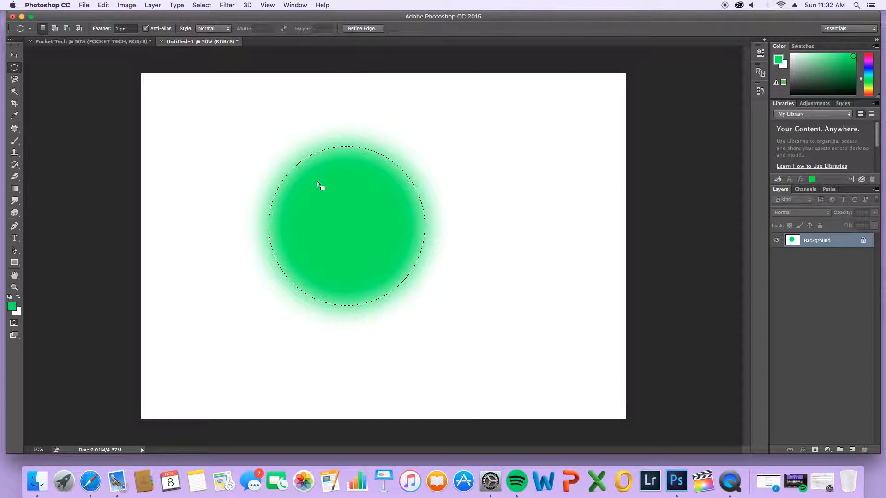
mouse_move(110, 41)
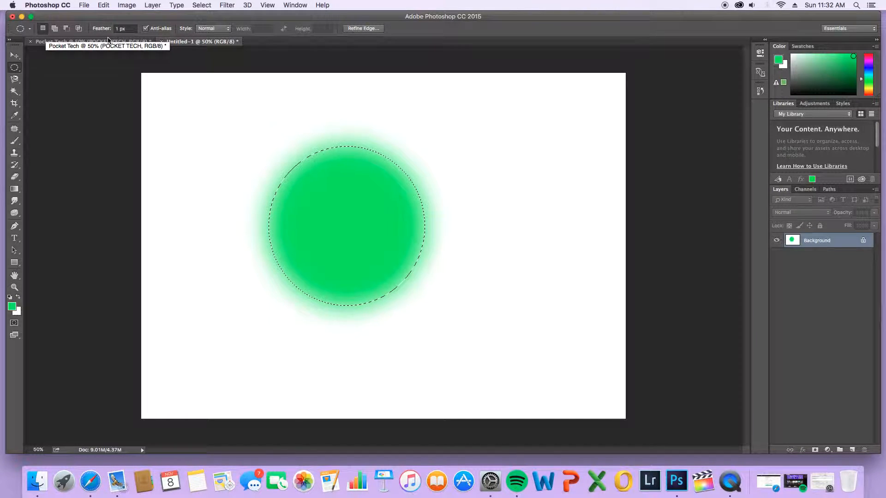
mouse_move(627, 184)
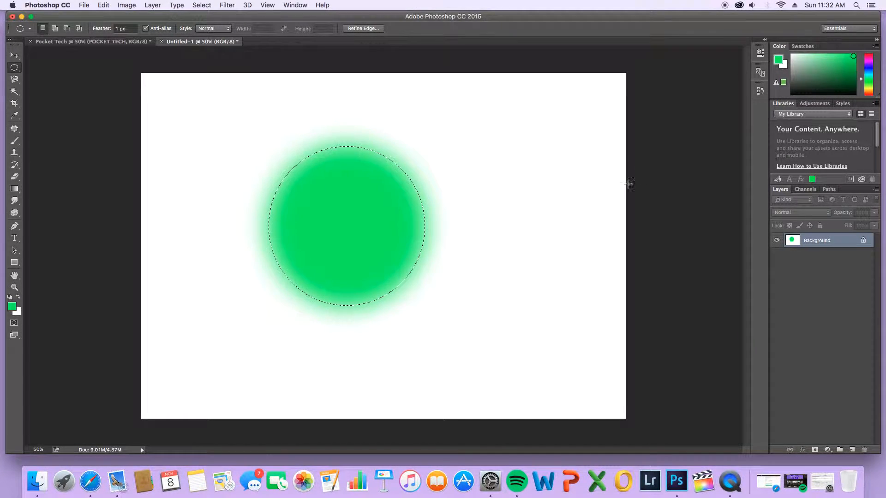
mouse_move(104, 91)
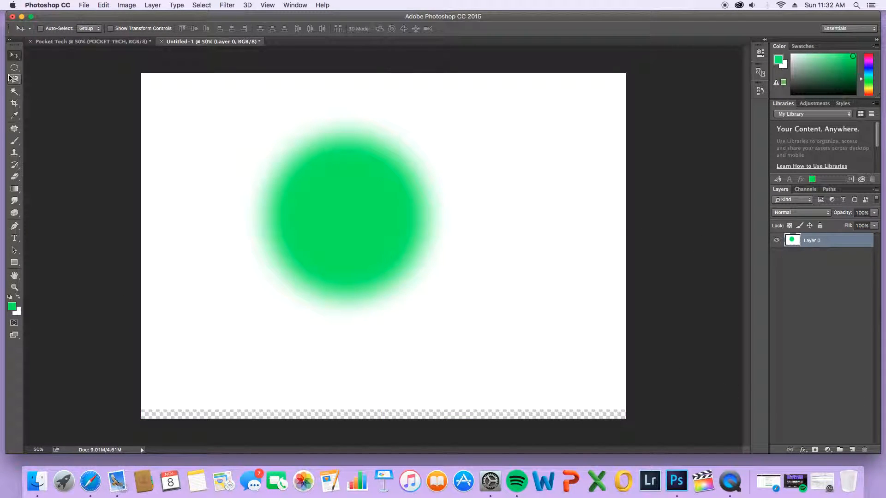
click(14, 79)
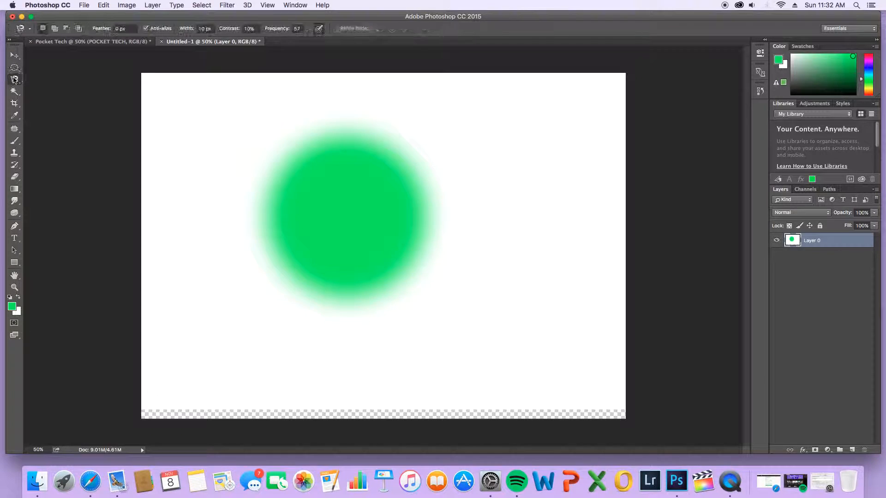
click(14, 79)
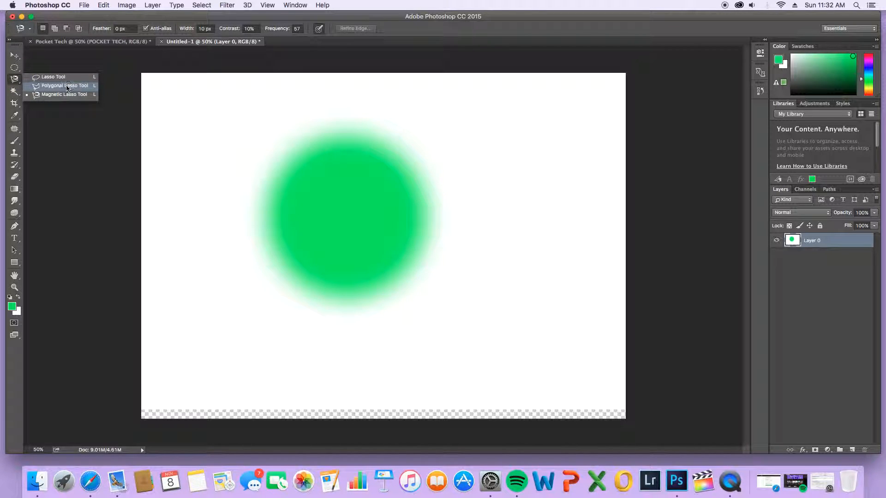
mouse_move(72, 83)
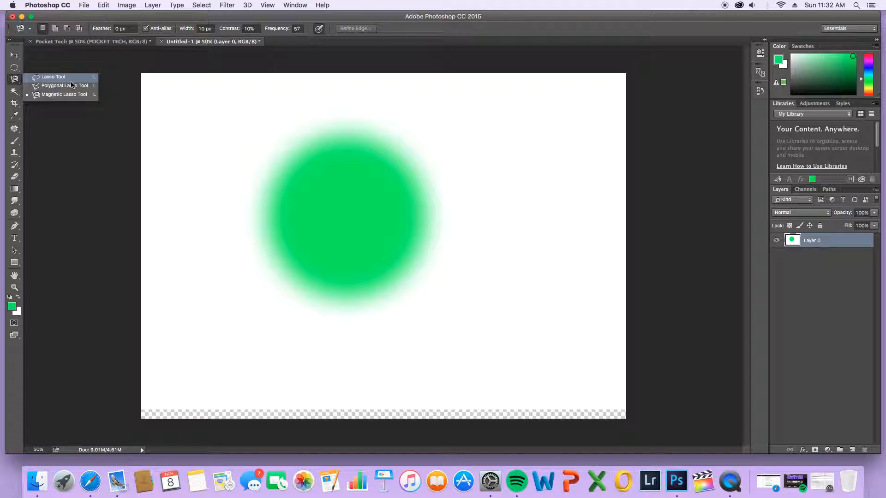
mouse_move(78, 86)
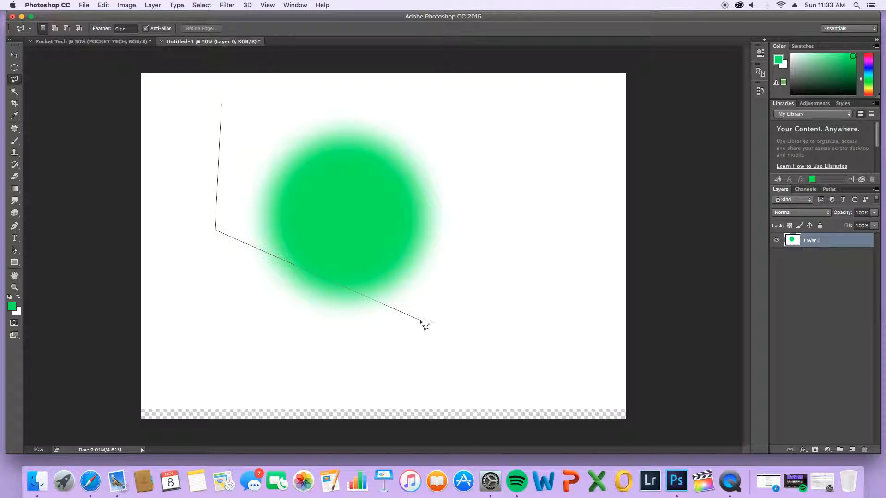
click(221, 111)
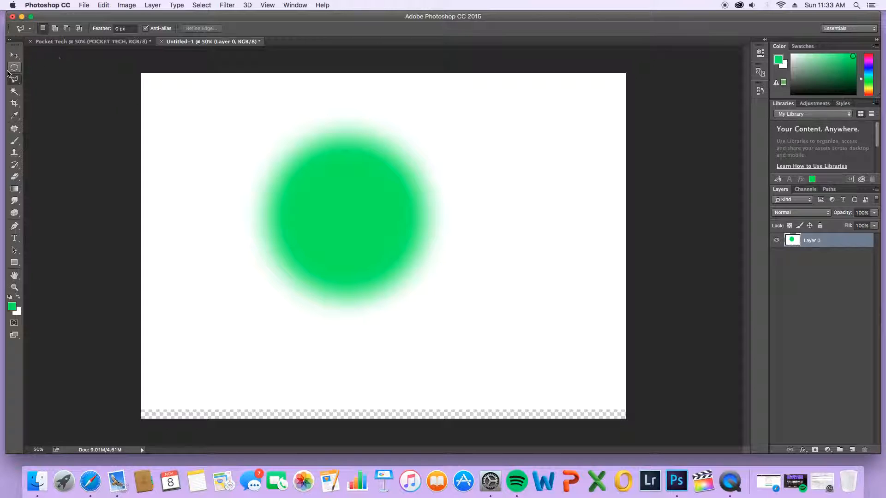
click(14, 79)
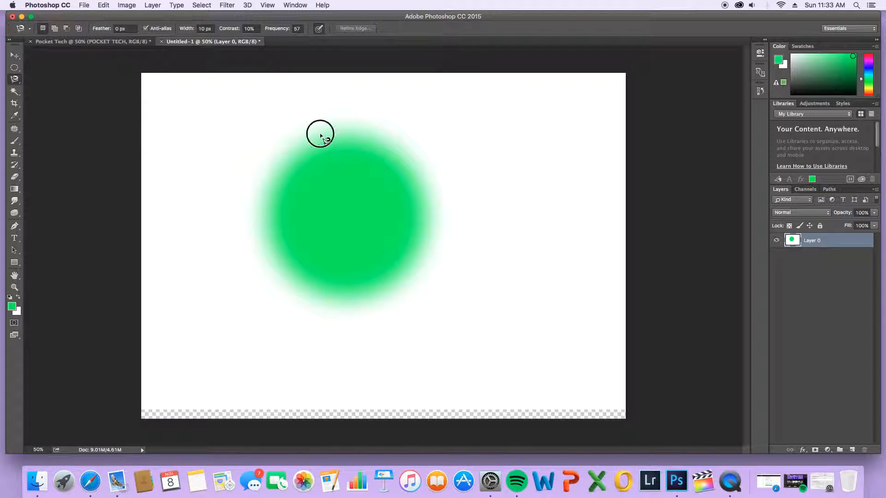
drag(318, 135, 277, 167)
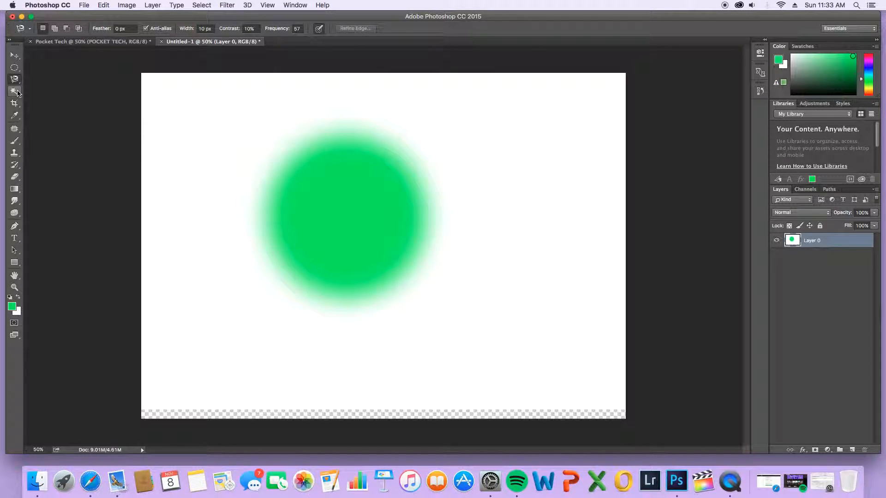
Choose the Magic Wand Tool from the Quick Selection flyout to select the green disc.
click(14, 91)
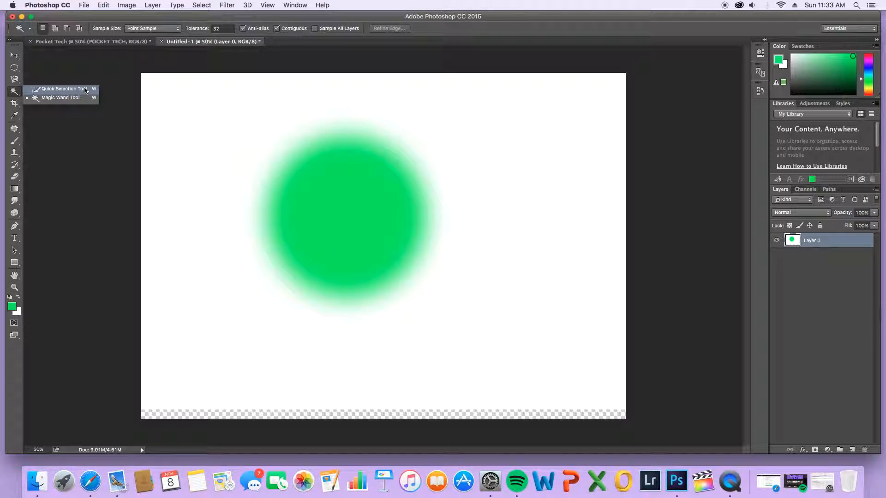
click(60, 89)
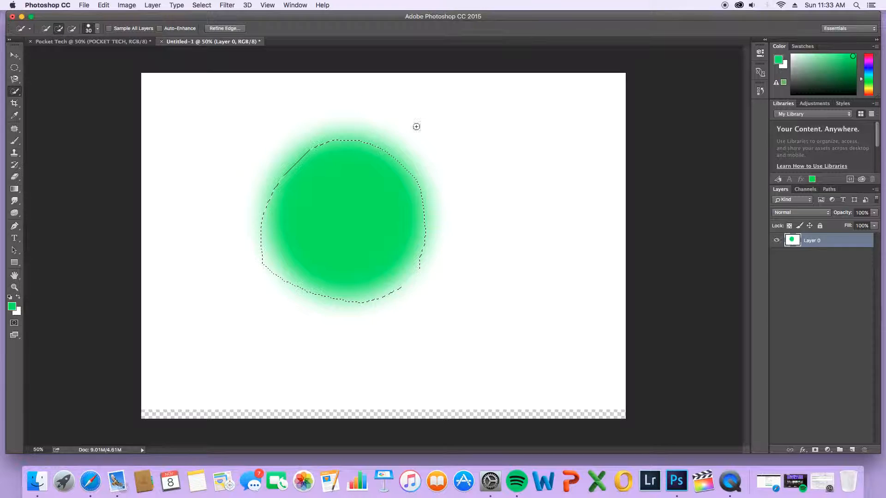
mouse_move(289, 146)
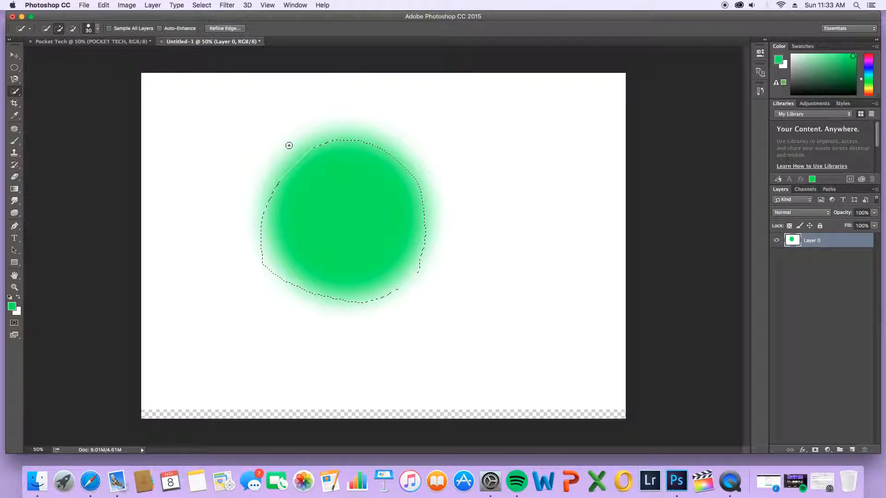
click(202, 5)
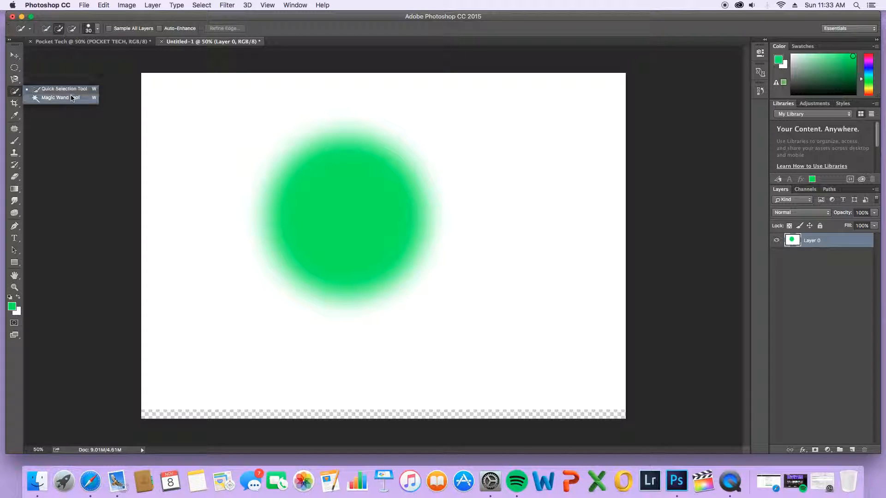
click(61, 97)
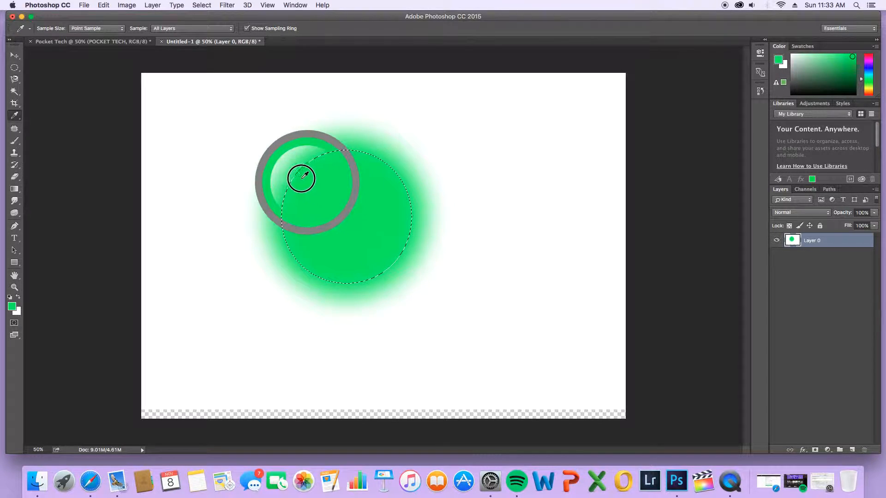
Sample the circle's pale green with the Eyedropper and brush it across the whole canvas.
drag(301, 178, 285, 163)
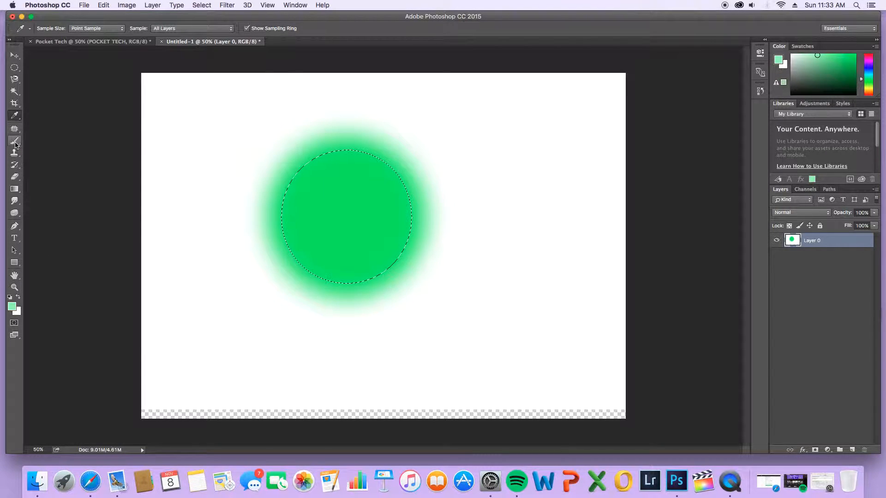
click(14, 143)
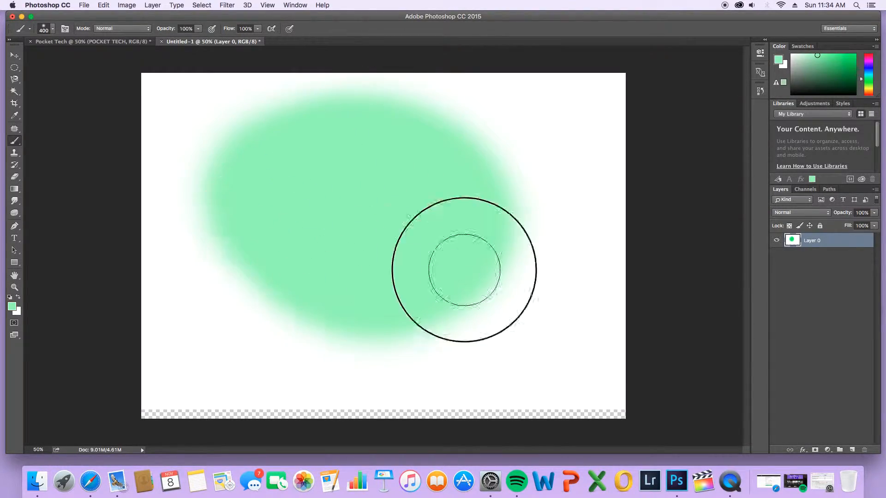
drag(463, 269, 545, 364)
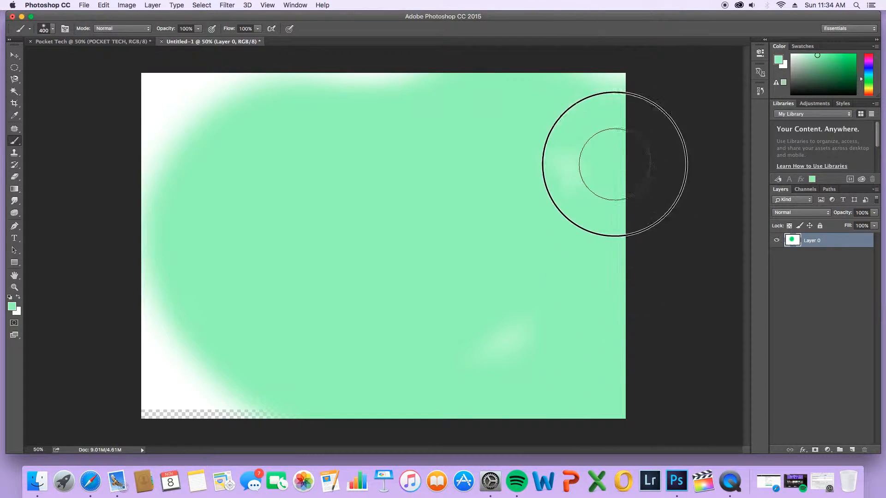
drag(616, 163, 155, 431)
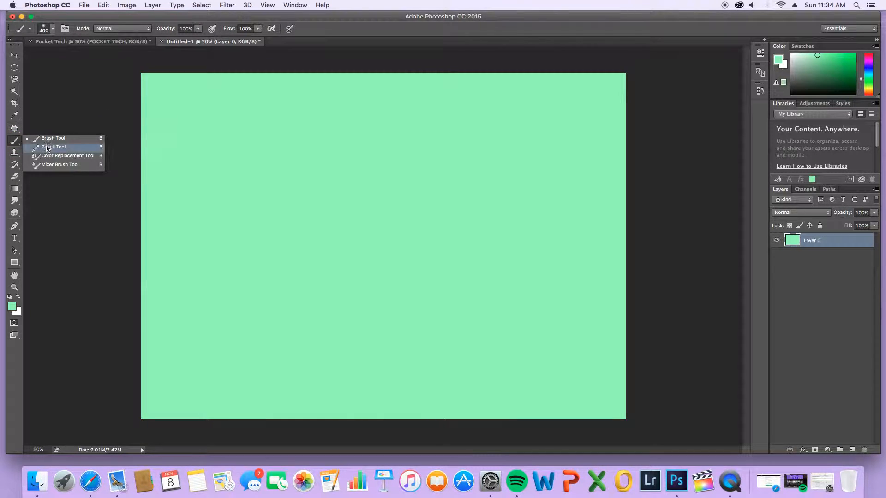
Add Layer 1 with a large cyan ellipse, then deselect with Cmd+D.
click(53, 147)
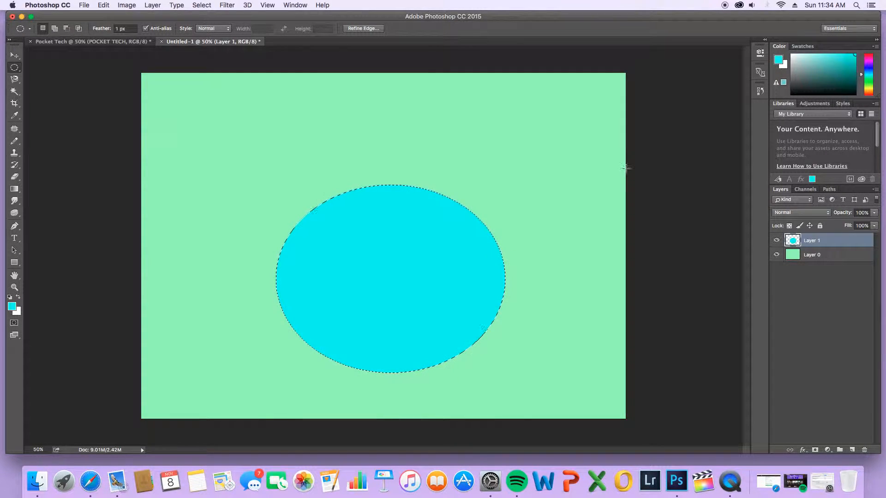
key(Cmd+D)
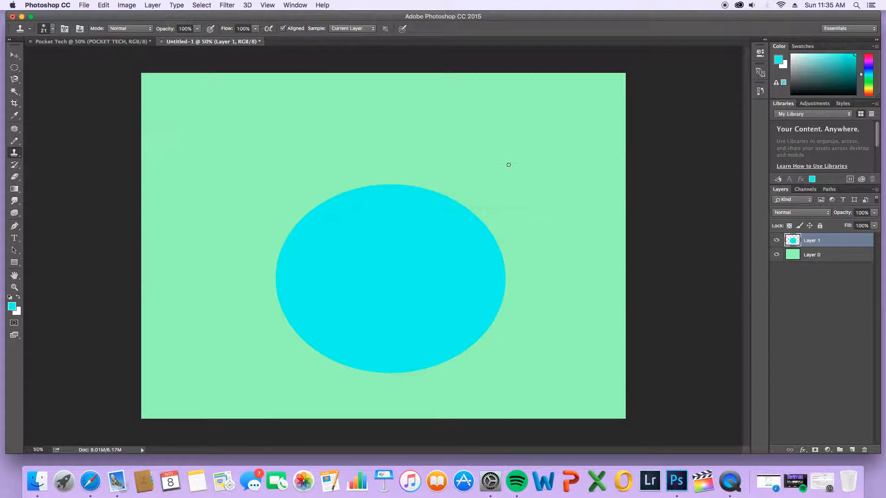
mouse_move(374, 175)
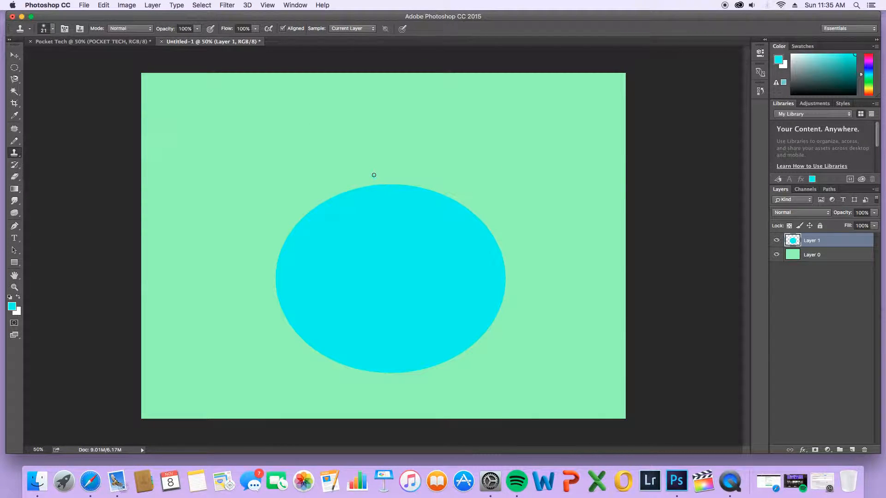
Clone cyan scribbles above the ellipse with Clone Stamp, then erase them with the Eraser.
drag(350, 178, 419, 191)
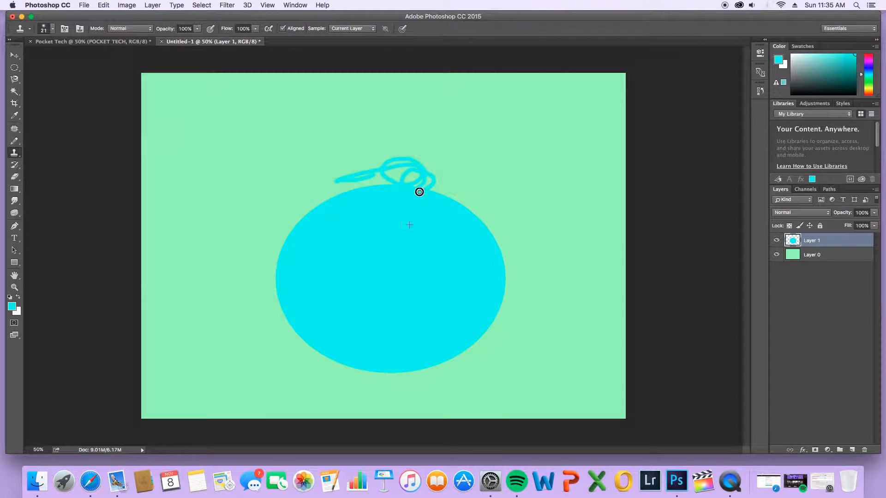
drag(420, 192, 365, 164)
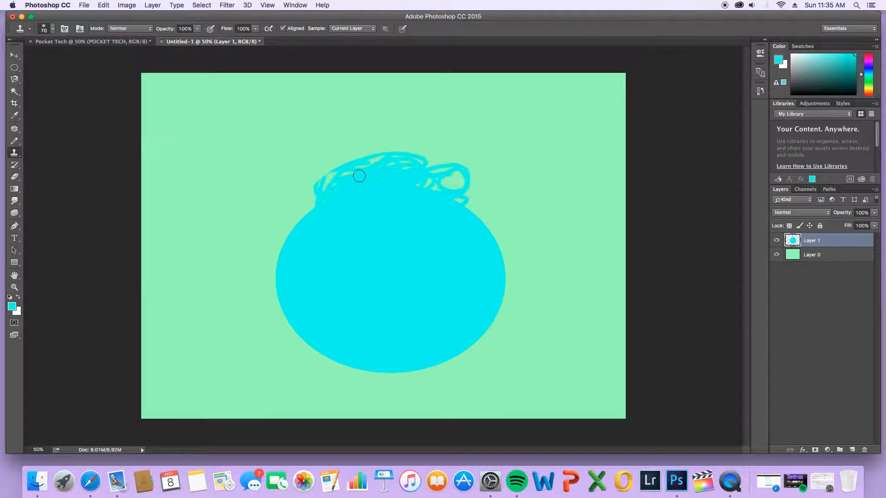
drag(359, 175, 360, 162)
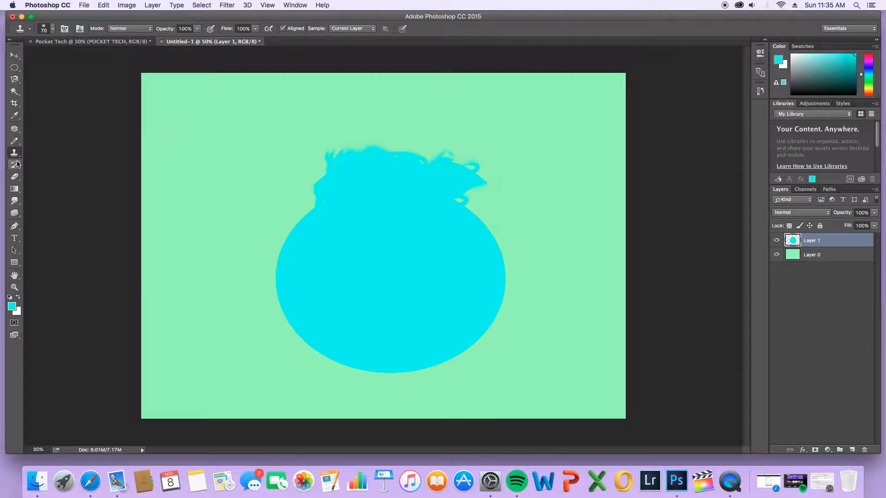
click(14, 165)
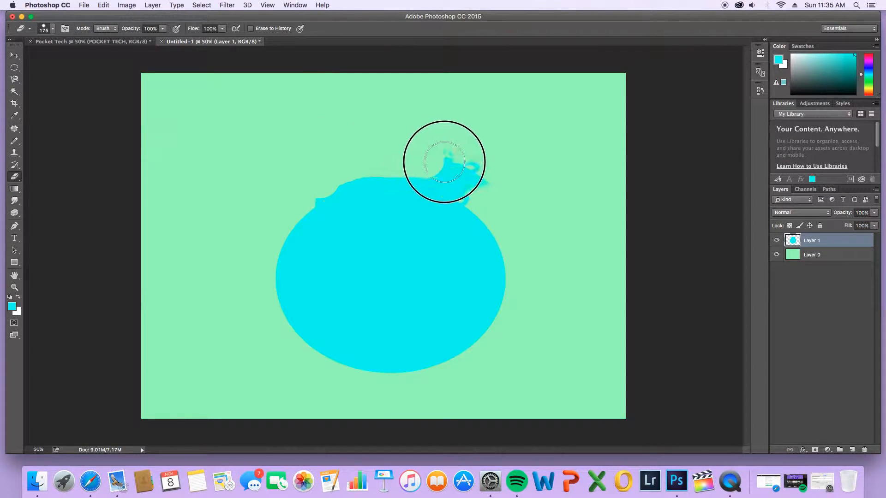
drag(443, 162, 335, 184)
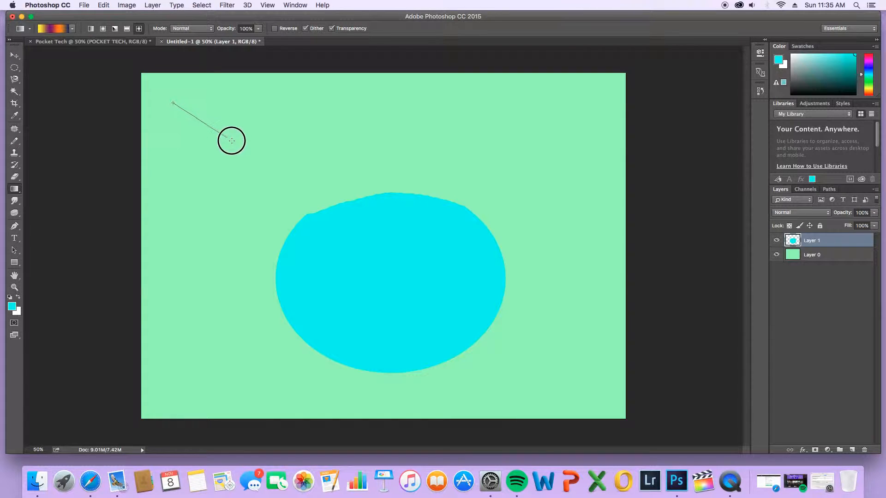
mouse_move(174, 104)
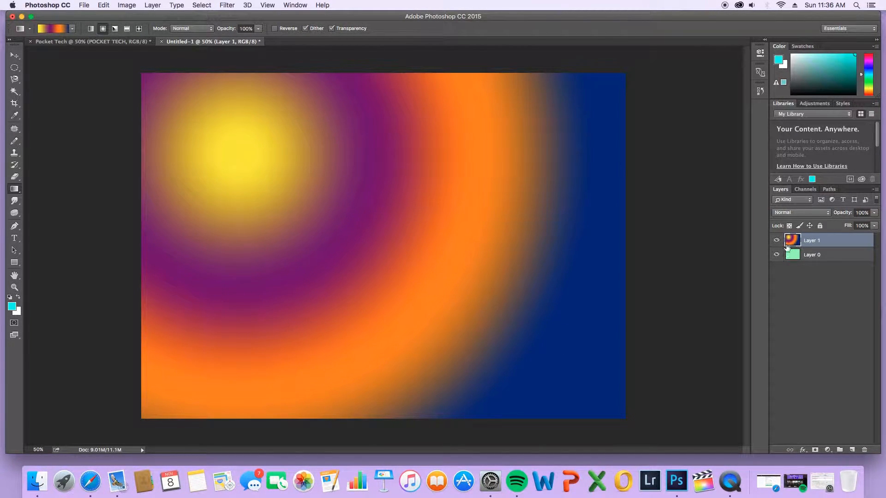
Fill Layer 1 with a radial yellow-purple-orange-navy gradient, then pick the Smudge Tool.
click(777, 241)
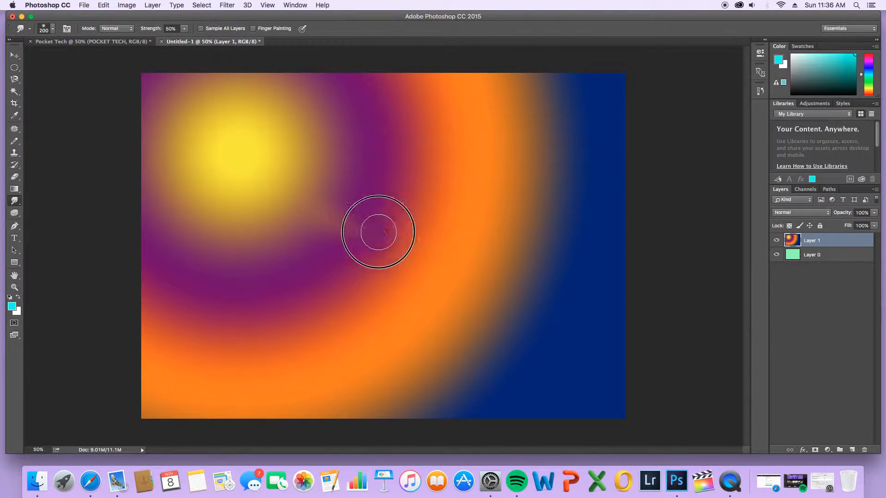
Smudge purple, orange and yellow bands together into marbled swirls with a 200 px, 50% Smudge.
drag(379, 231, 526, 195)
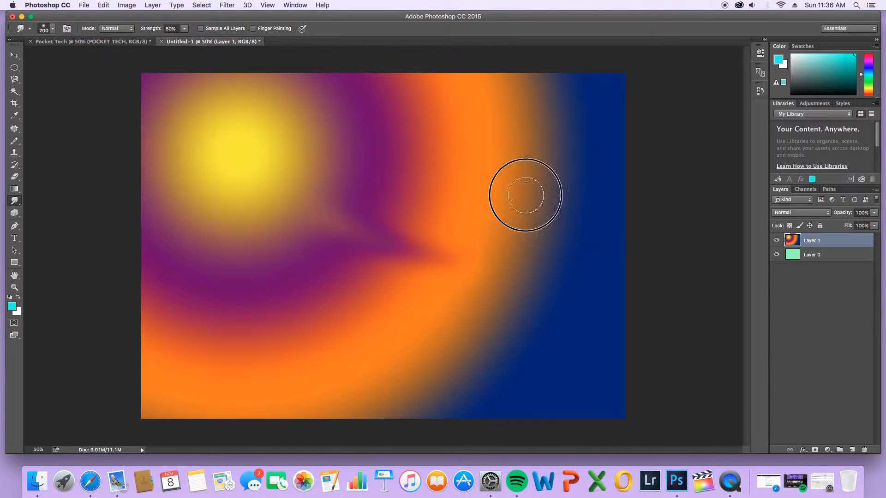
drag(526, 195, 315, 176)
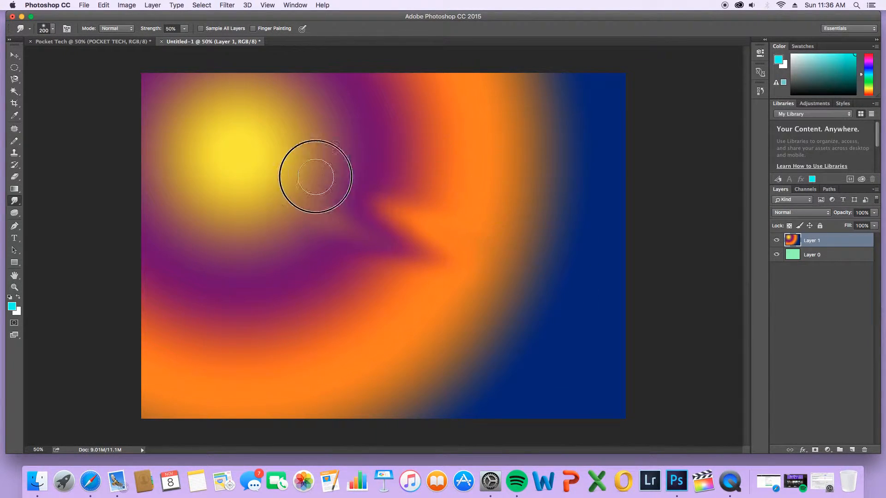
drag(316, 177, 359, 218)
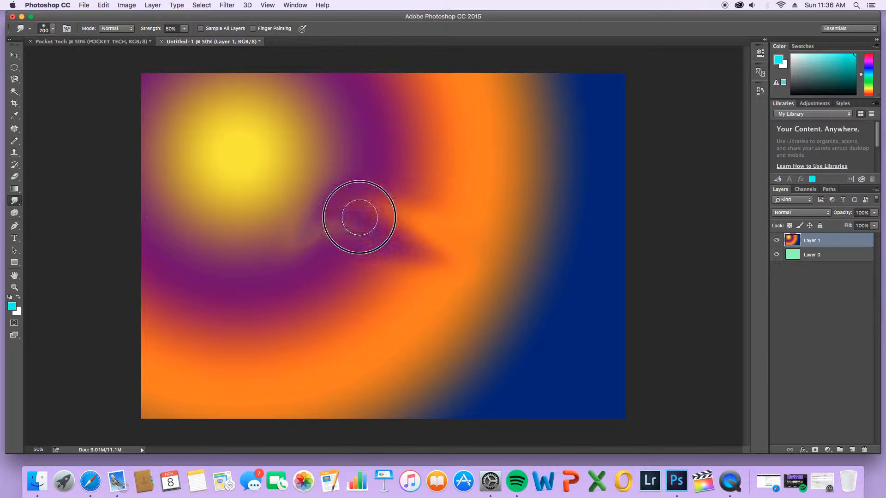
drag(359, 217, 383, 259)
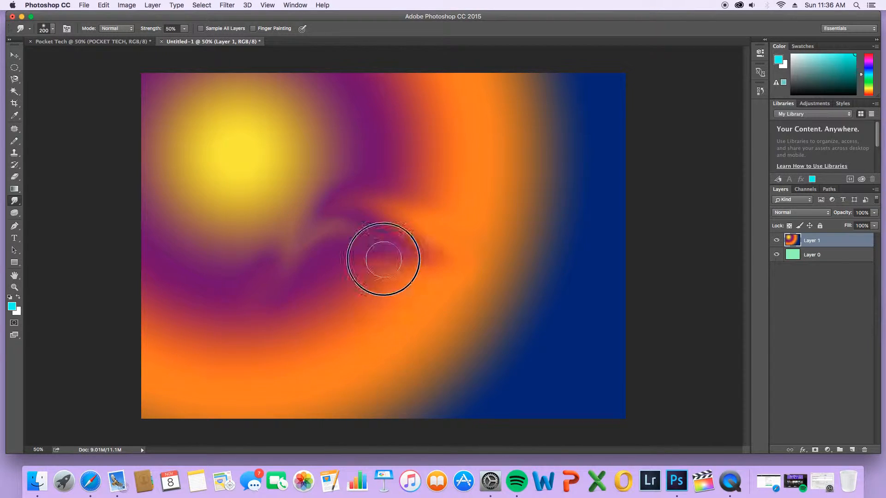
drag(383, 260, 390, 194)
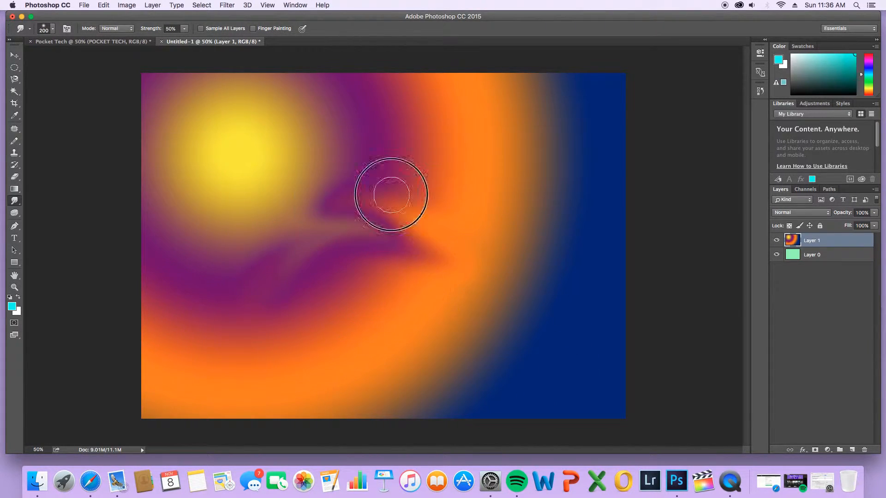
drag(390, 195, 388, 370)
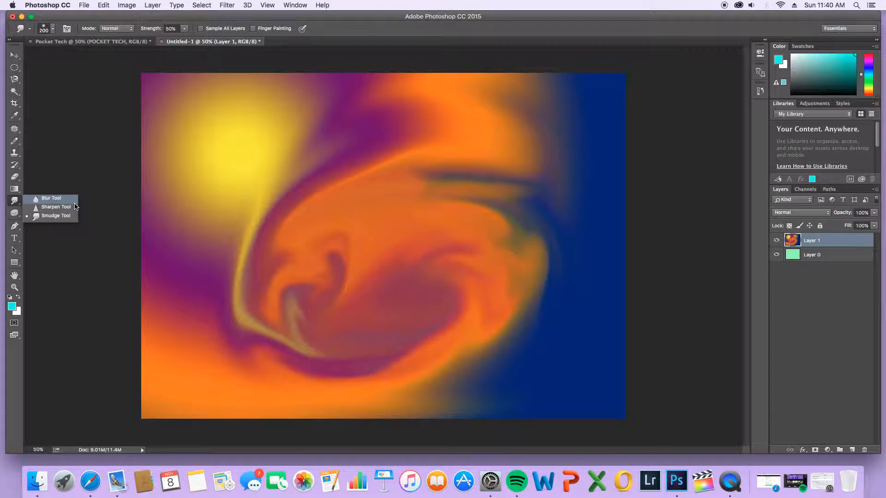
click(55, 207)
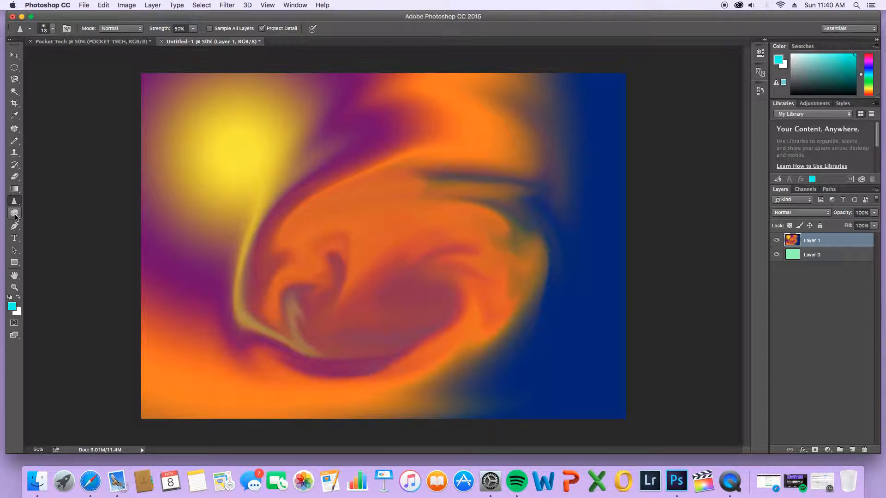
Dodge the yellow glow edge, sponge the left purple, and burn streaks across the lower orange.
click(15, 212)
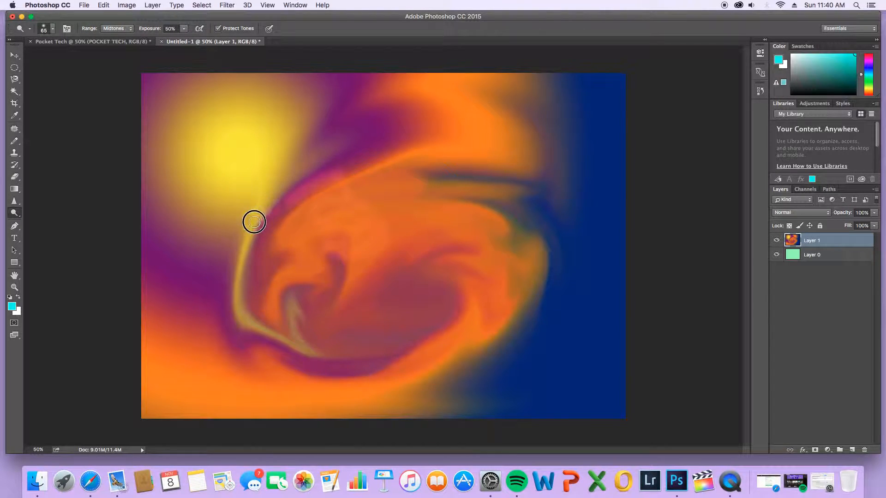
drag(254, 222, 162, 317)
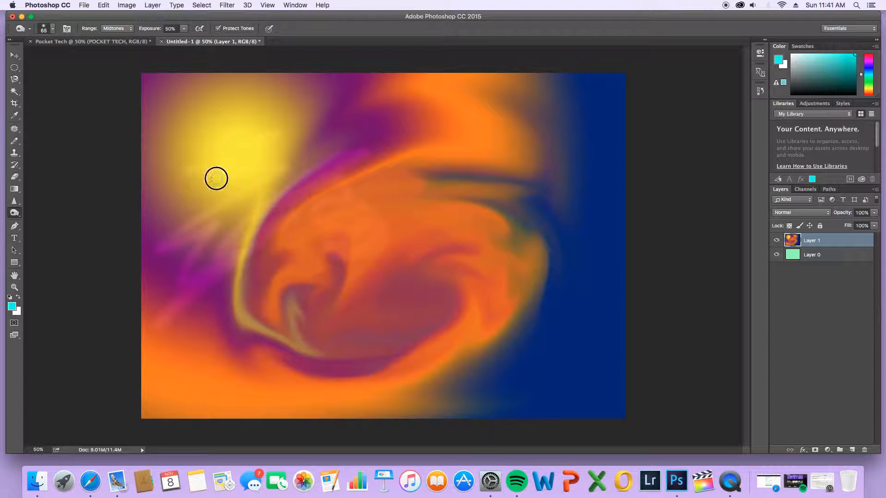
drag(216, 178, 205, 250)
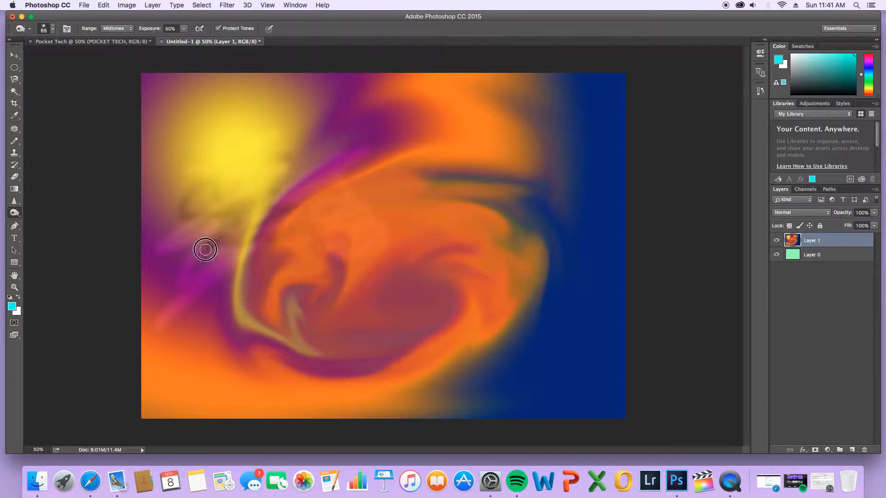
drag(205, 249, 474, 335)
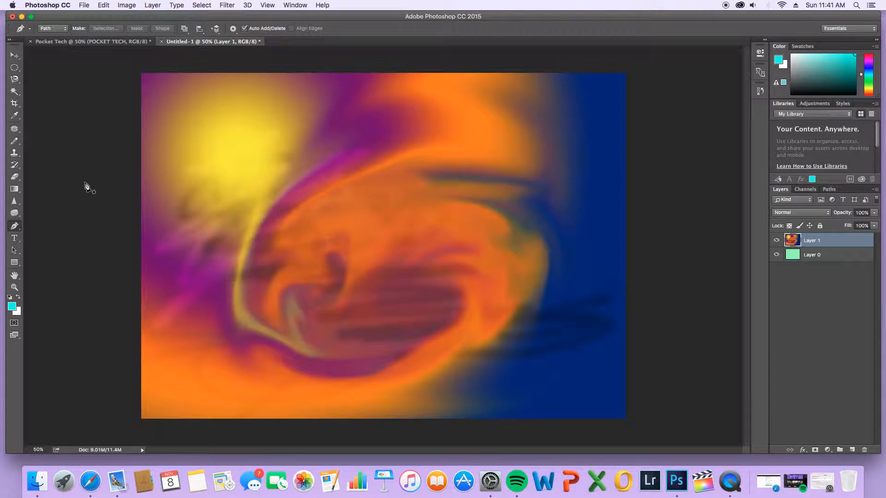
mouse_move(15, 238)
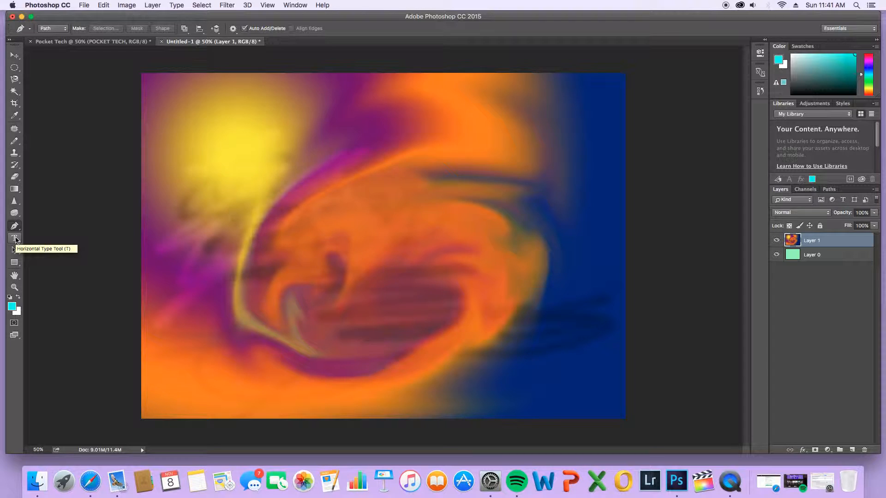
mouse_move(14, 262)
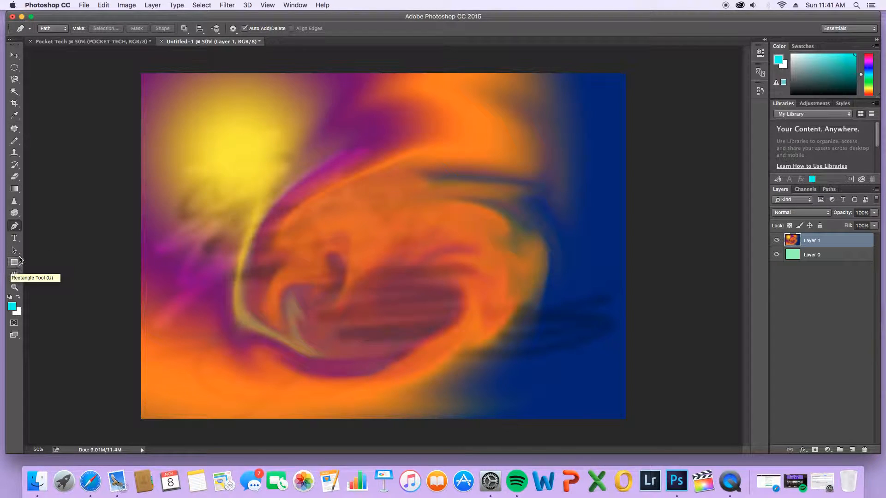
Draw cyan rectangle shapes left of centre, overlapping right, and near the top.
click(14, 263)
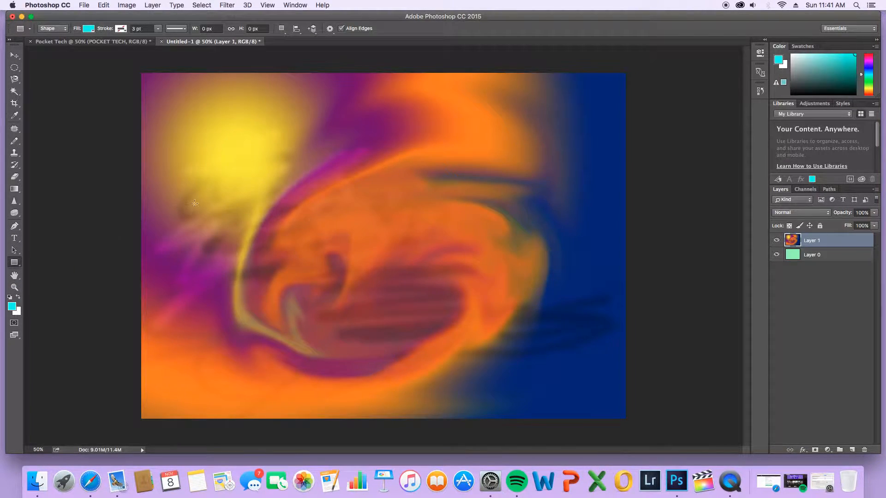
drag(195, 179, 419, 252)
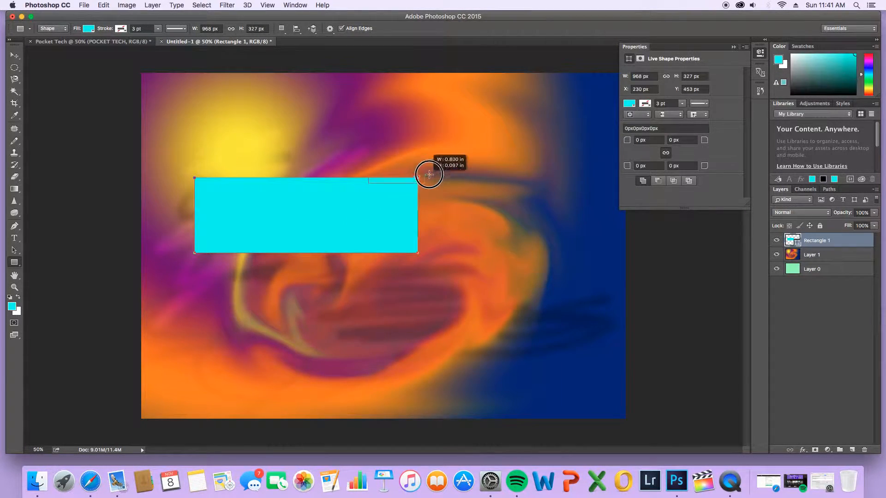
drag(368, 179, 559, 260)
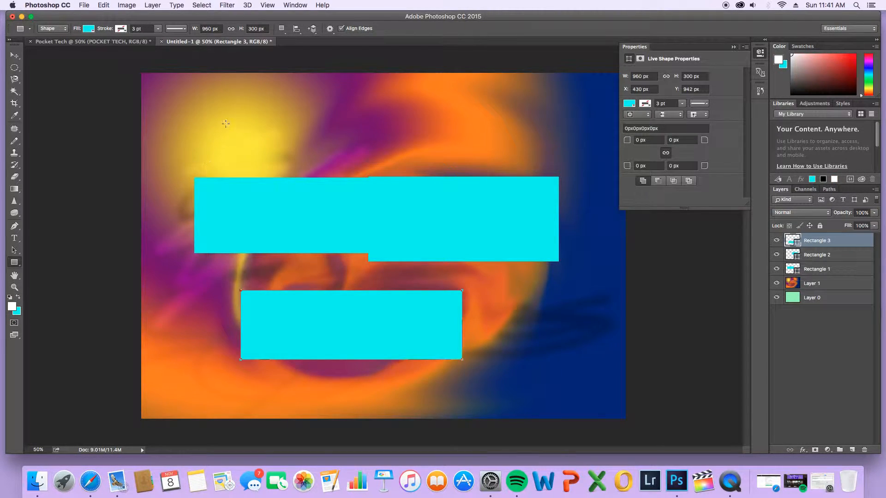
drag(226, 125, 384, 160)
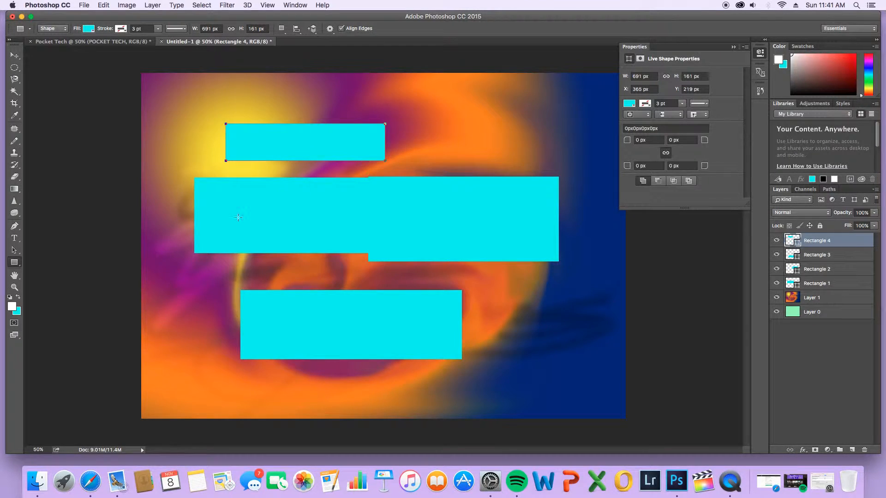
click(11, 306)
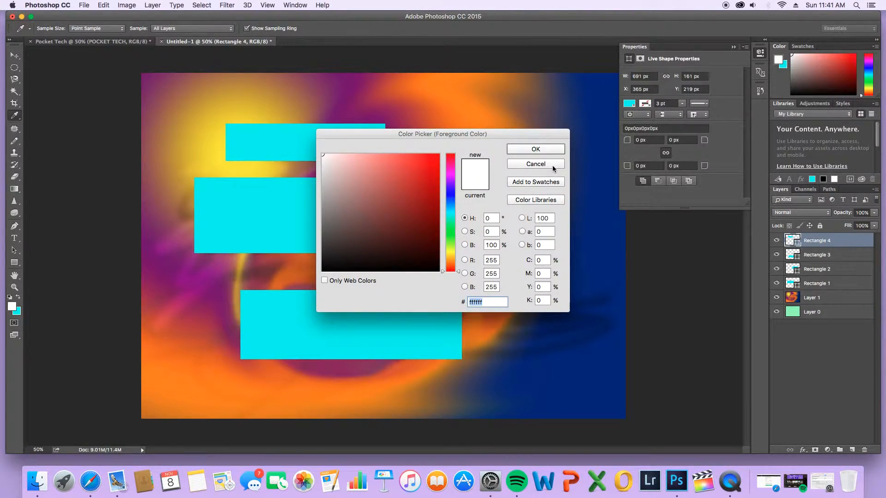
Switch to the Brush Tool and paint thick black strokes across most of the canvas.
click(536, 149)
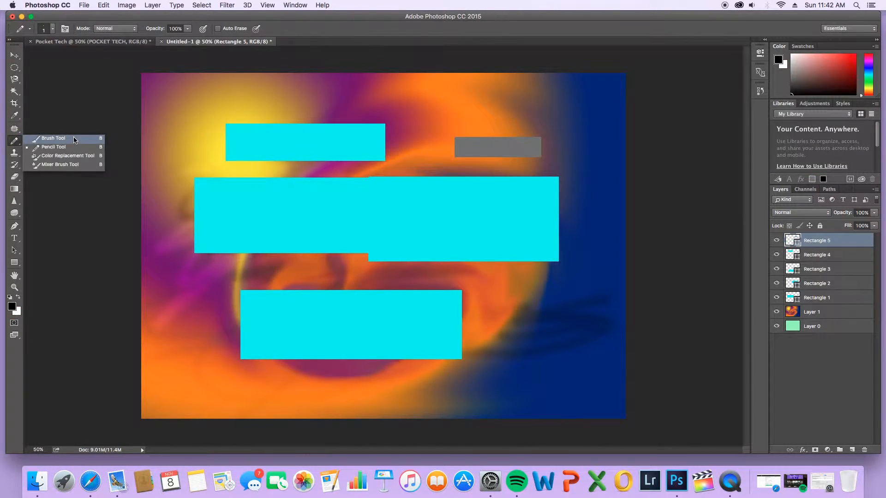
click(52, 138)
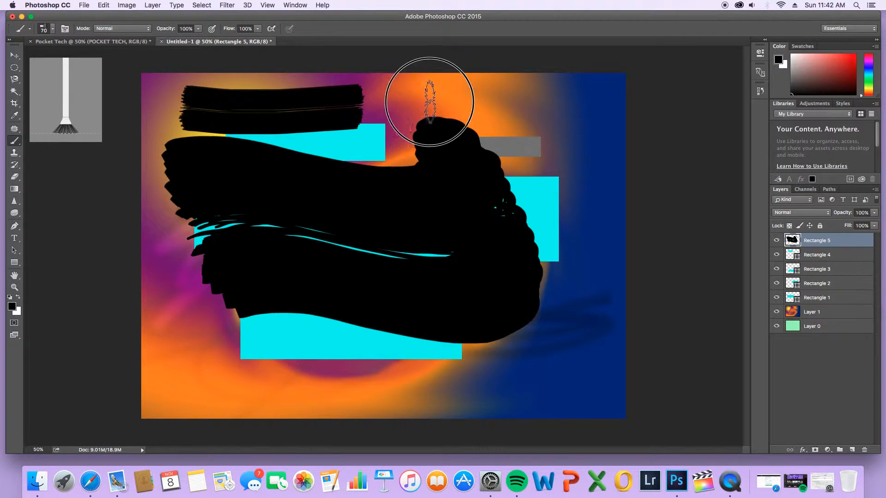
drag(430, 102, 181, 373)
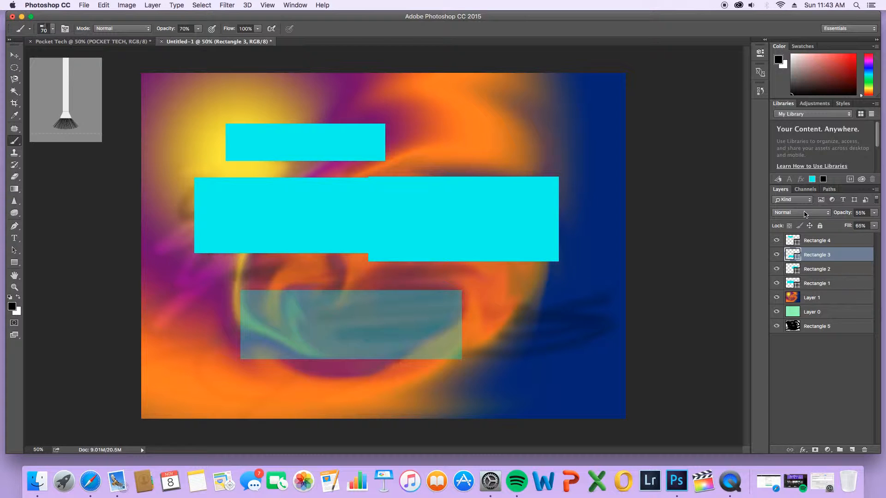
Try Dissolve blending on the lower rectangle, revert it to Normal, and add a new layer.
click(801, 213)
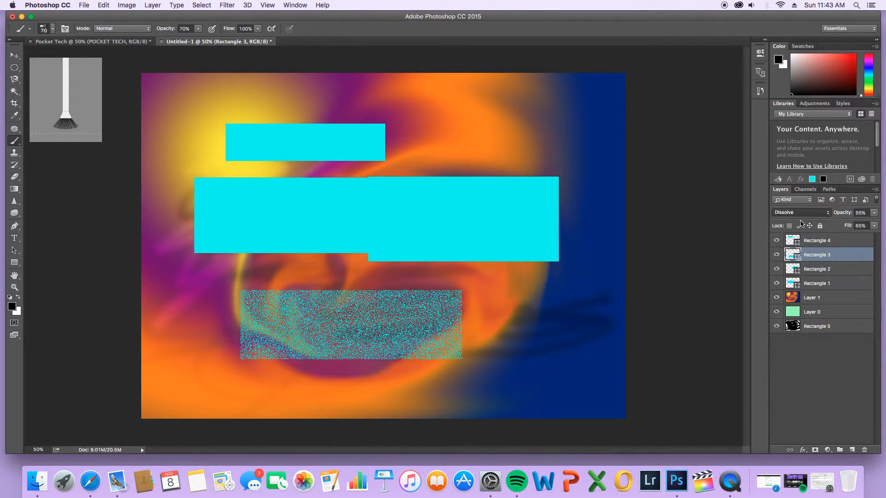
click(801, 212)
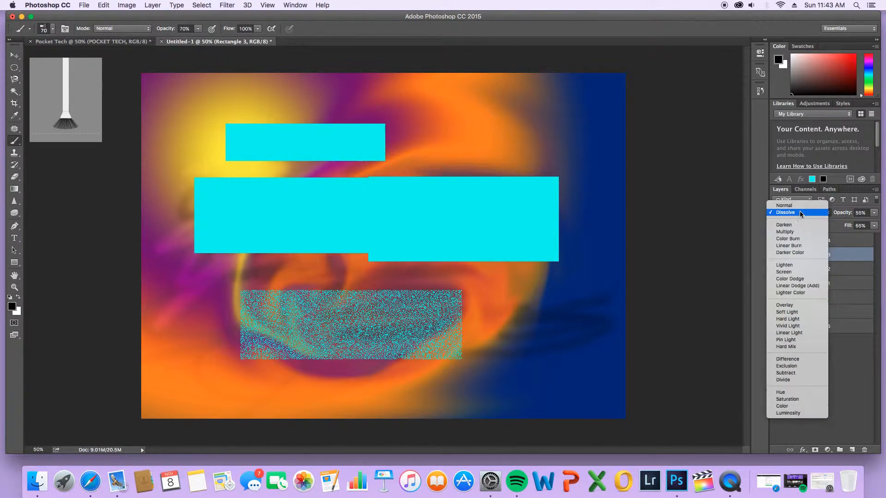
click(784, 206)
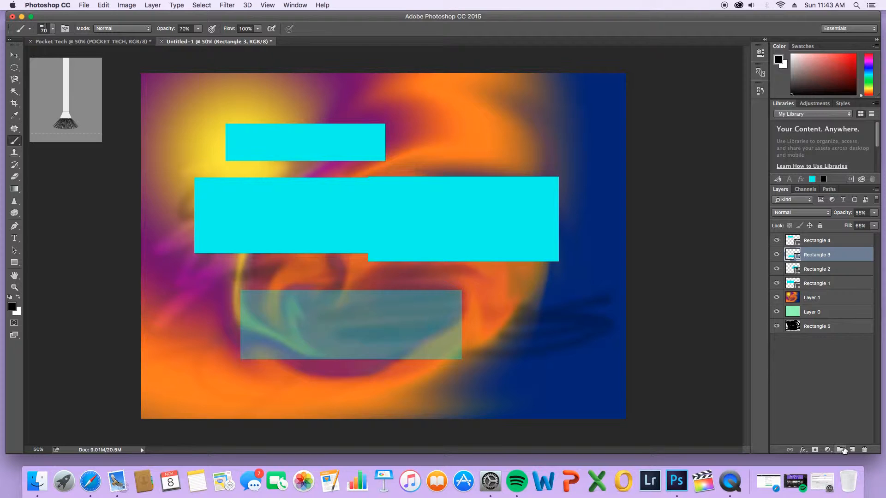
click(842, 450)
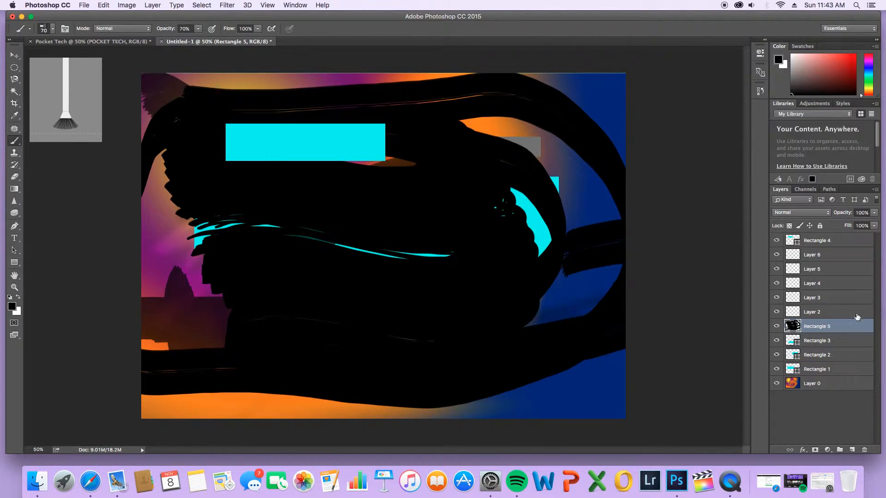
Open the stroke layer's context options and start freely transforming the black strokes.
right_click(817, 327)
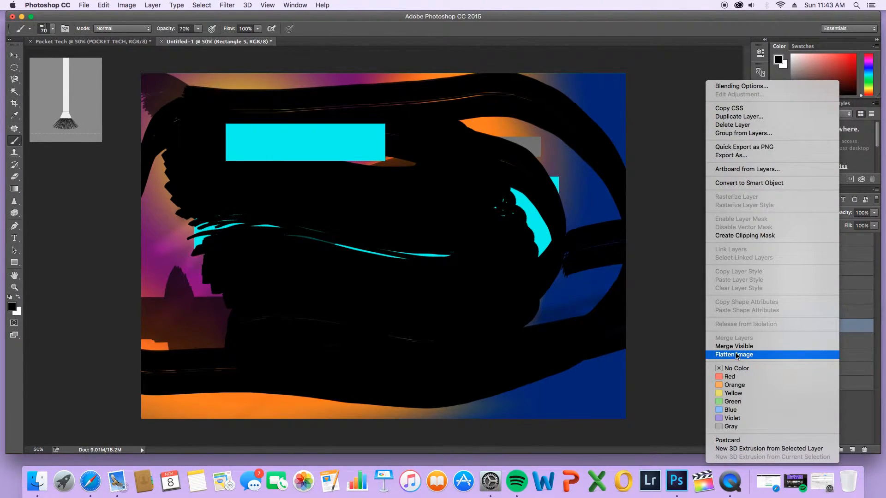
mouse_move(767, 182)
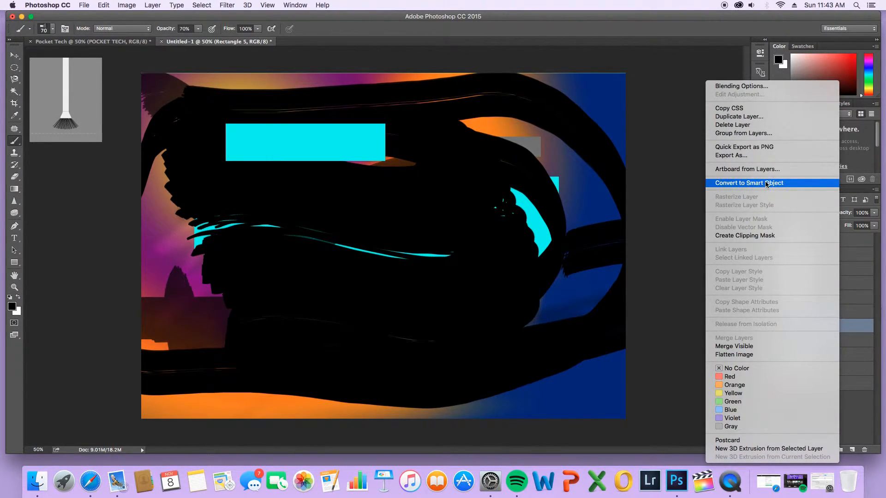
mouse_move(682, 153)
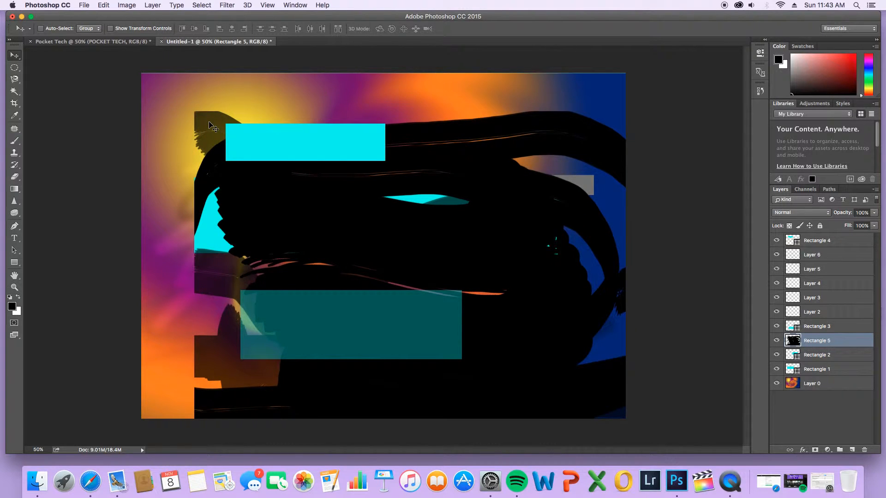
key(cmd+t)
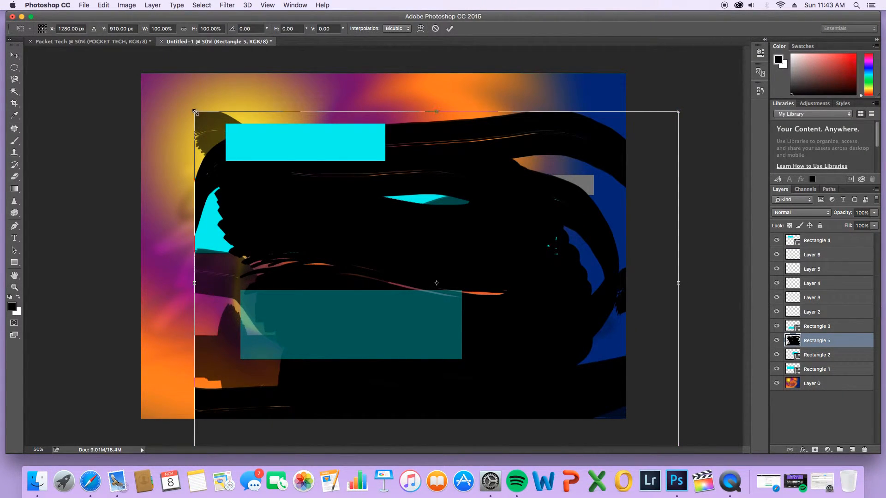